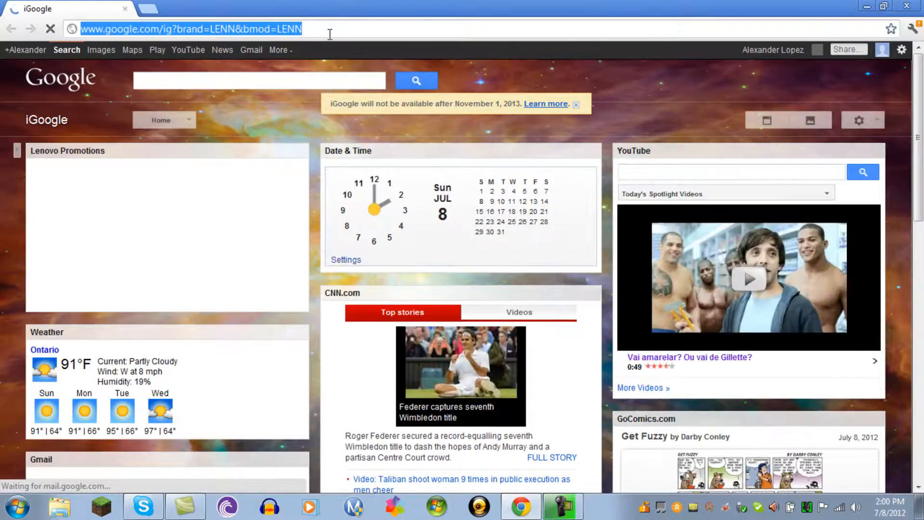
# Navigate from the start page to nodusgriefing.com in the address bar
pyautogui.write('www.facebook.com')
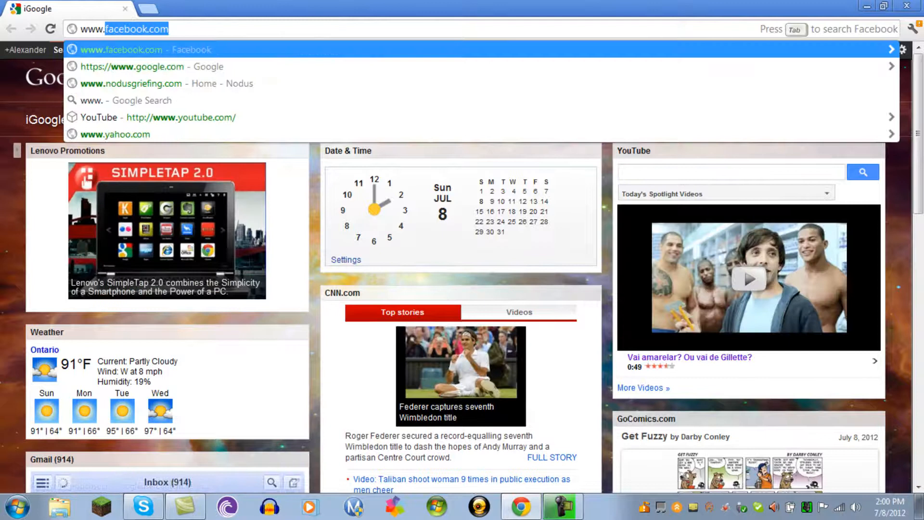
pyautogui.write('nodusgriefing.com')
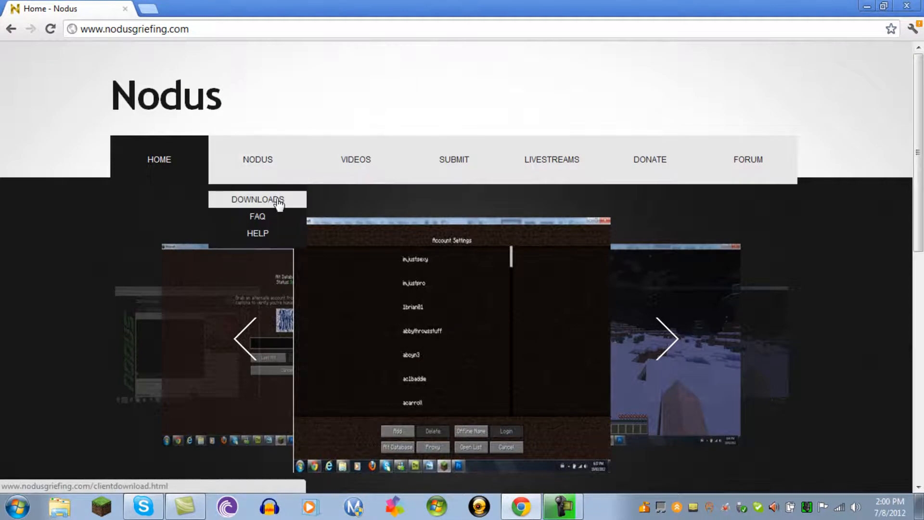
# Download the Nodus client file from the site's Downloads page
pyautogui.click(257, 200)
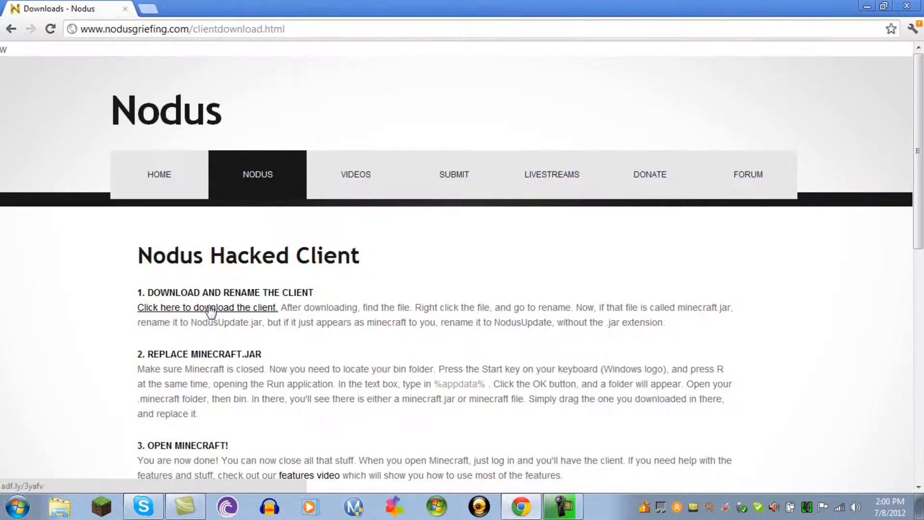
pyautogui.click(207, 307)
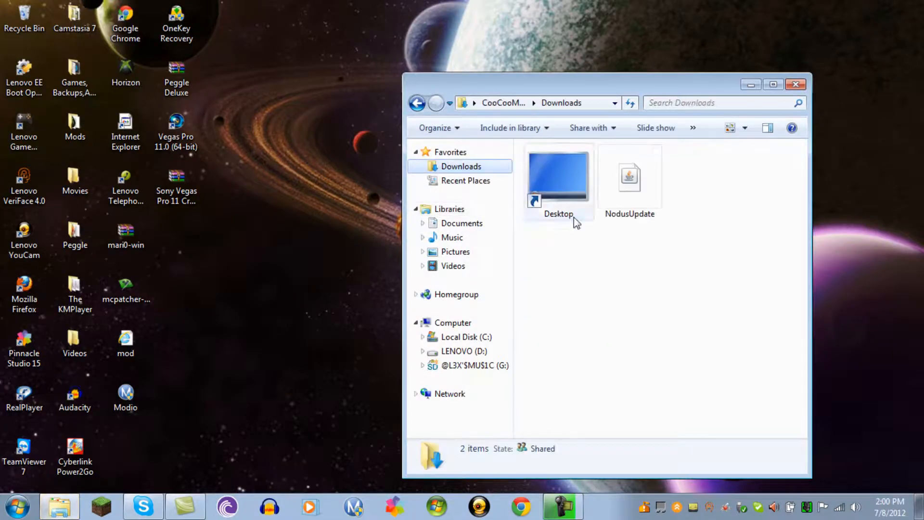
# Move NodusUpdate from the Downloads folder onto the desktop
pyautogui.moveTo(629, 177); pyautogui.dragTo(277, 445)
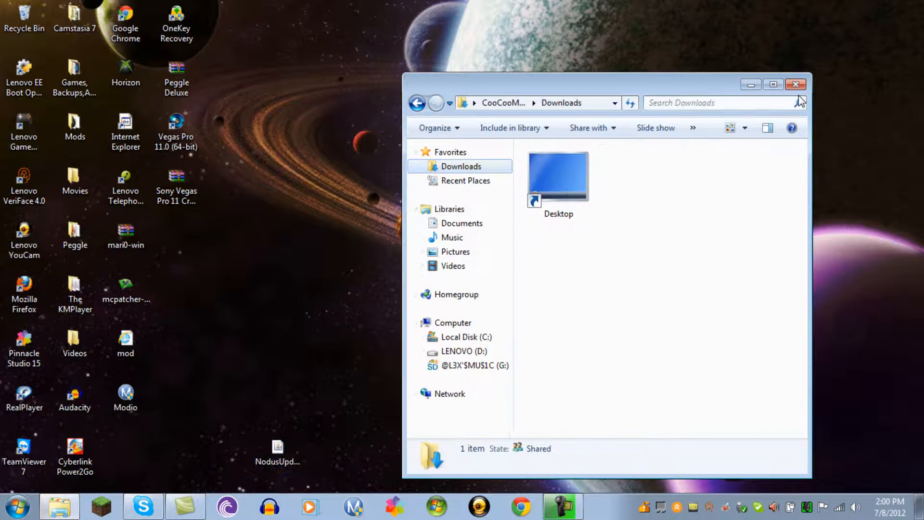
pyautogui.click(795, 84)
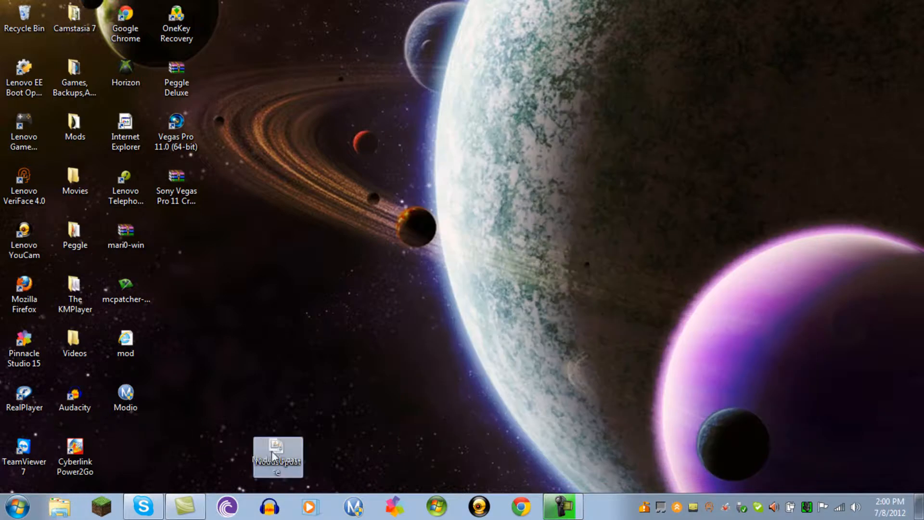
# Locate %appdata%\.minecraft\bin and place NodusUpdate there in place of minecraft
pyautogui.click(17, 505)
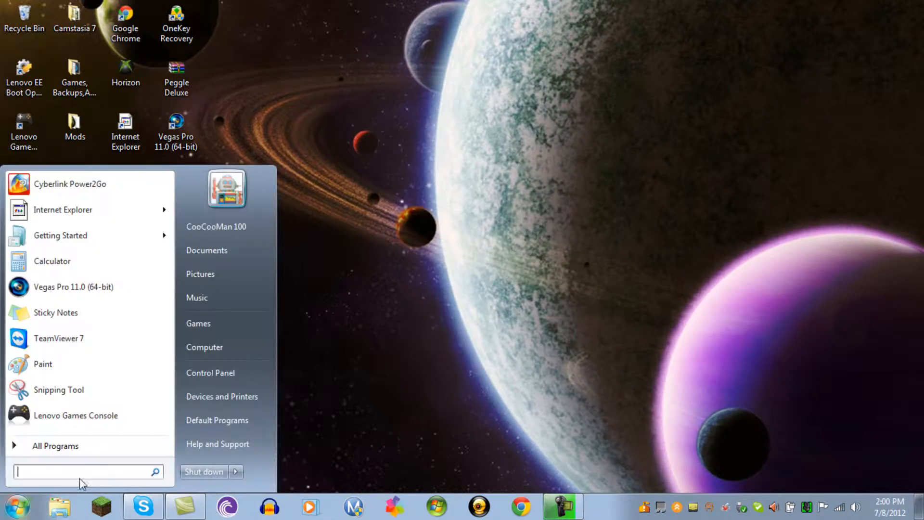
pyautogui.write('%app')
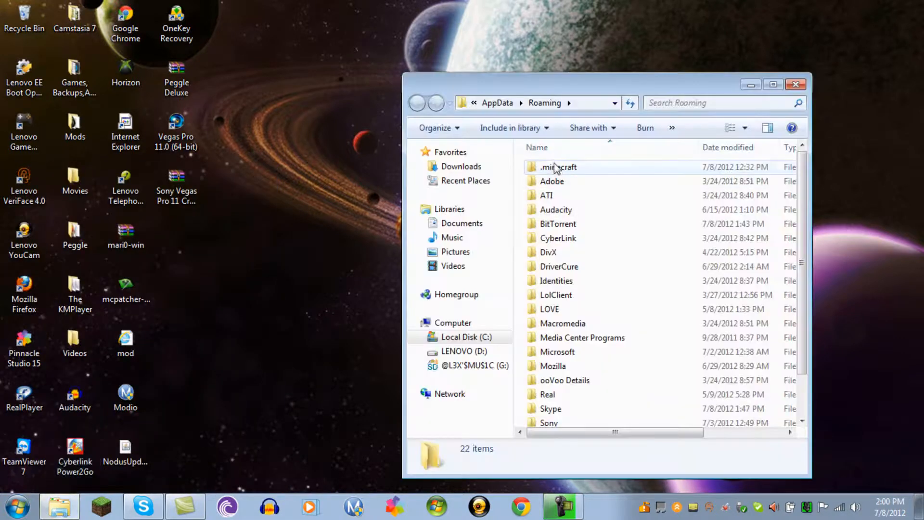
pyautogui.doubleClick(557, 166)
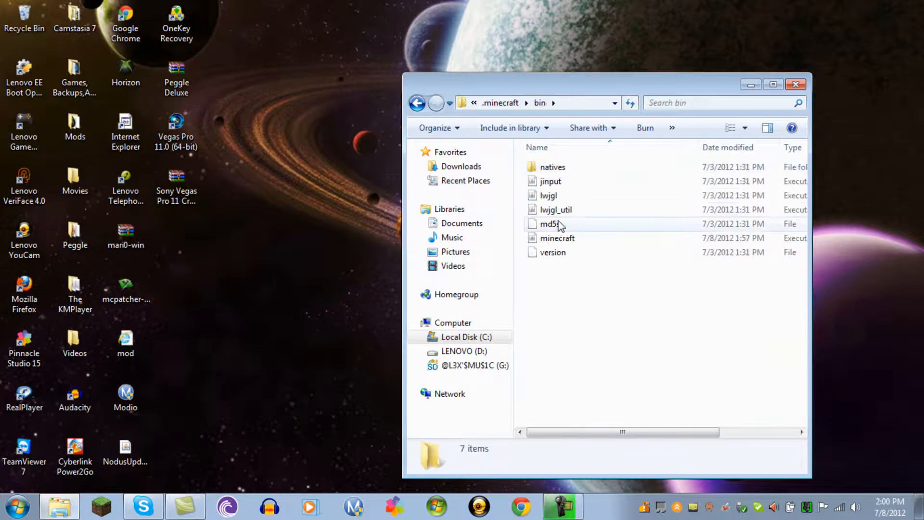
pyautogui.rightClick(557, 237)
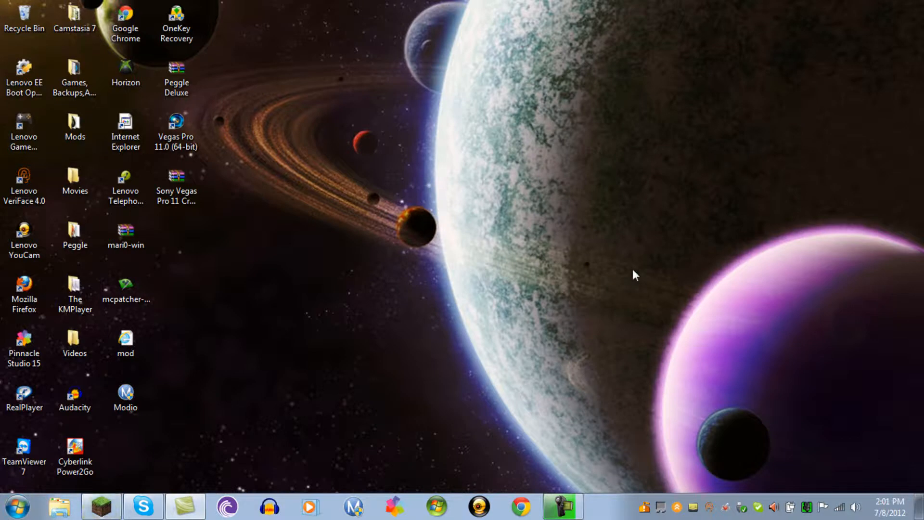
# Launch Minecraft and log in with the Nodus client
pyautogui.click(100, 505)
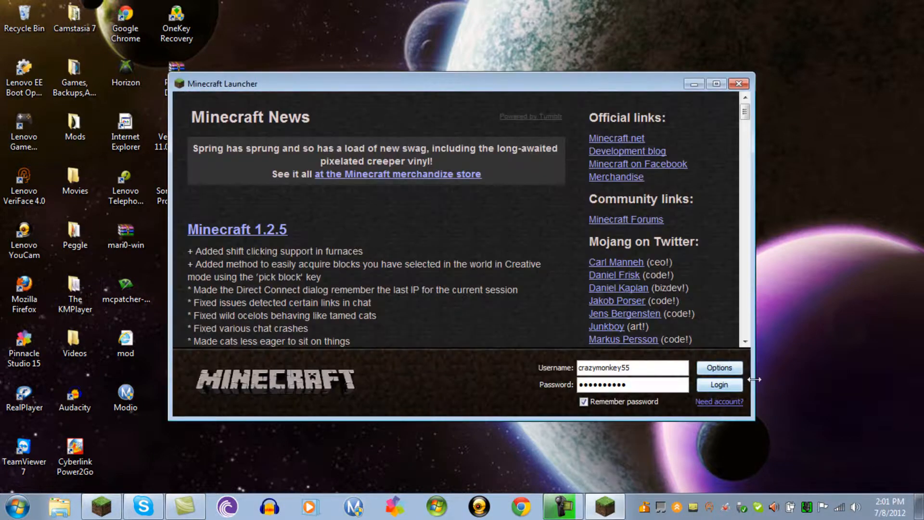
pyautogui.click(720, 384)
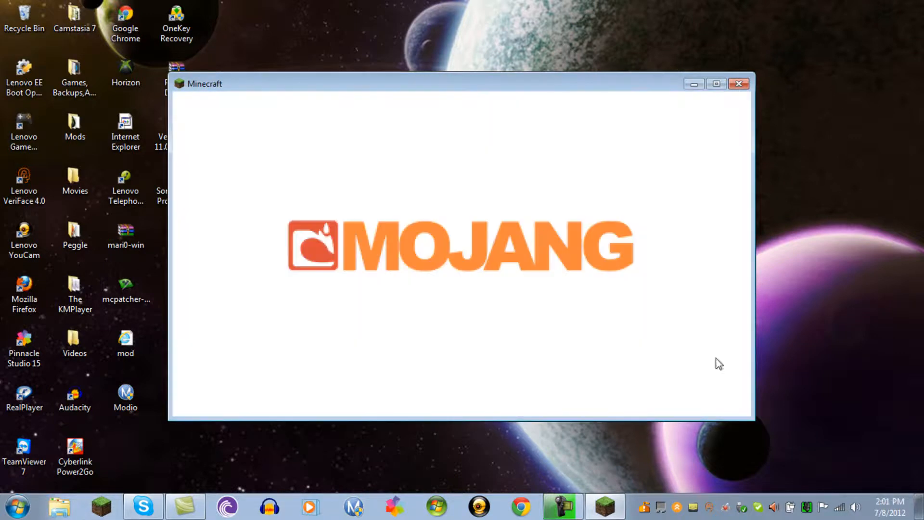
pyautogui.moveTo(256, 229)
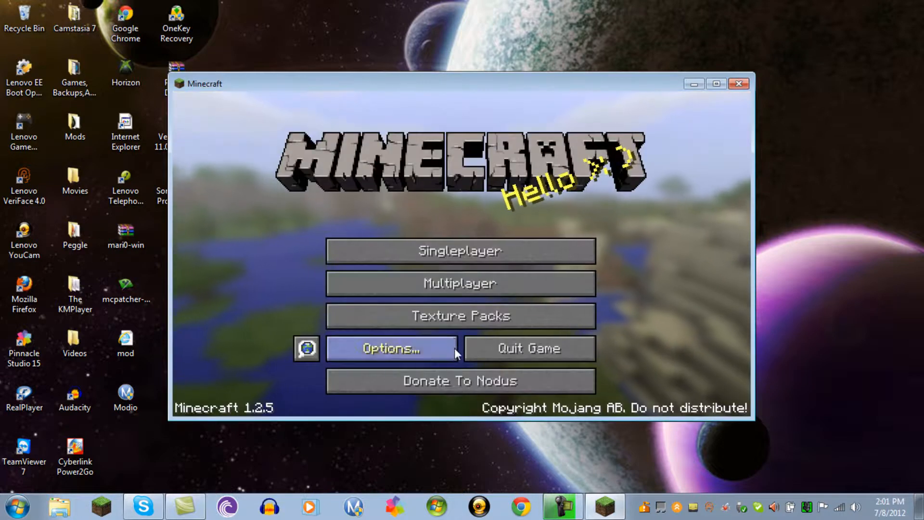
# Load the singleplayer world 'Lets Play!!!'
pyautogui.click(459, 250)
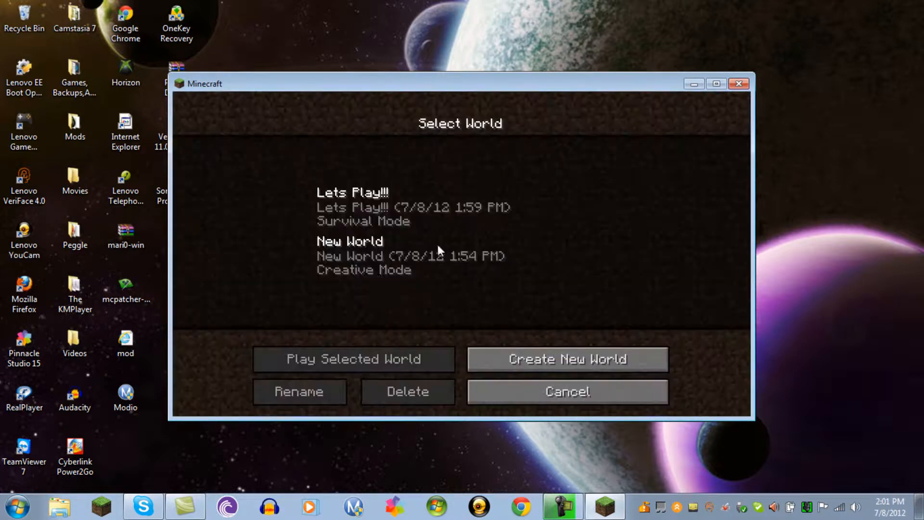
pyautogui.click(353, 359)
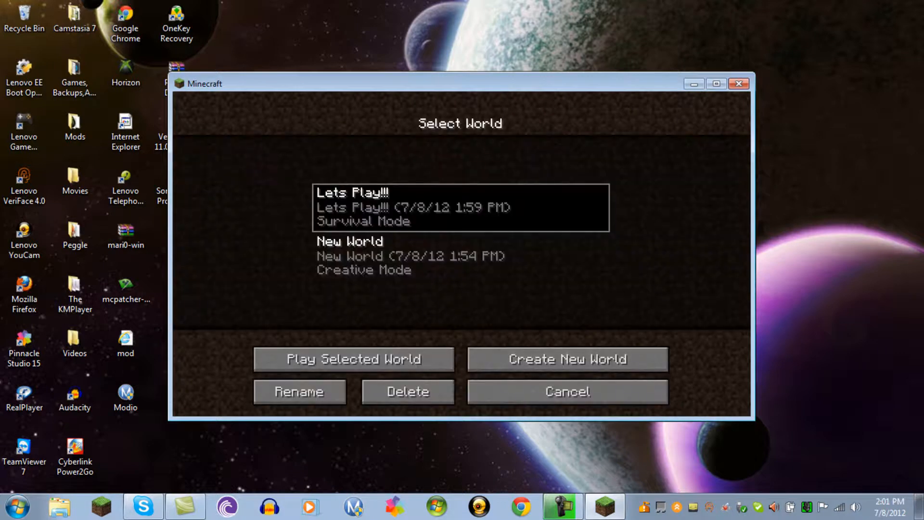
pyautogui.click(353, 358)
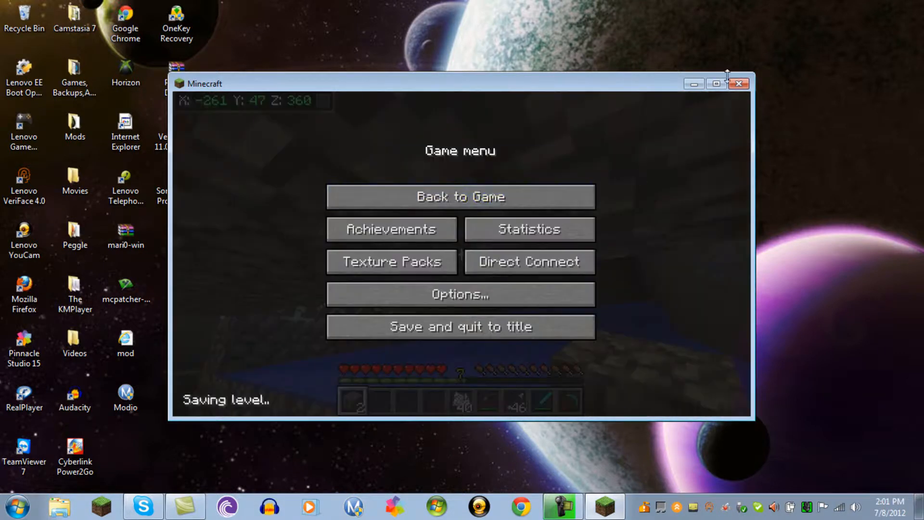
# Maximize the game and dismiss the Nodus mod panels to resume play
pyautogui.click(461, 196)
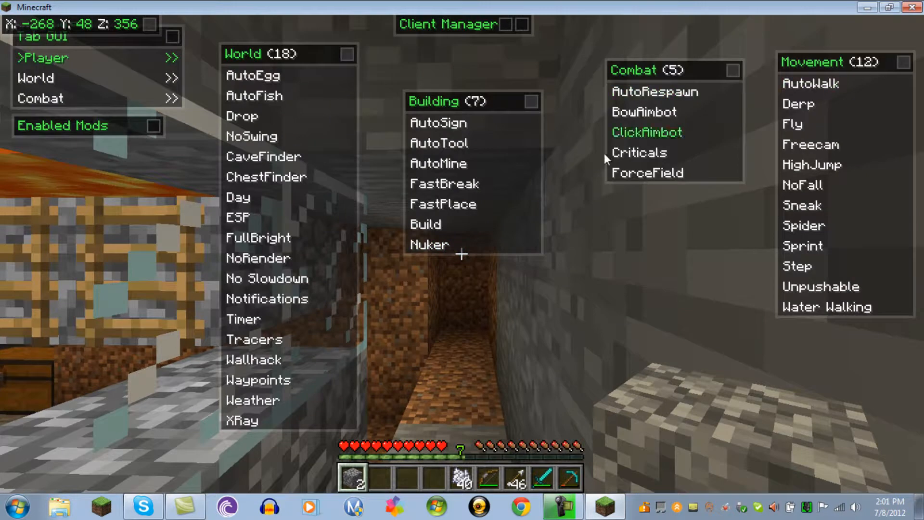
pyautogui.click(645, 131)
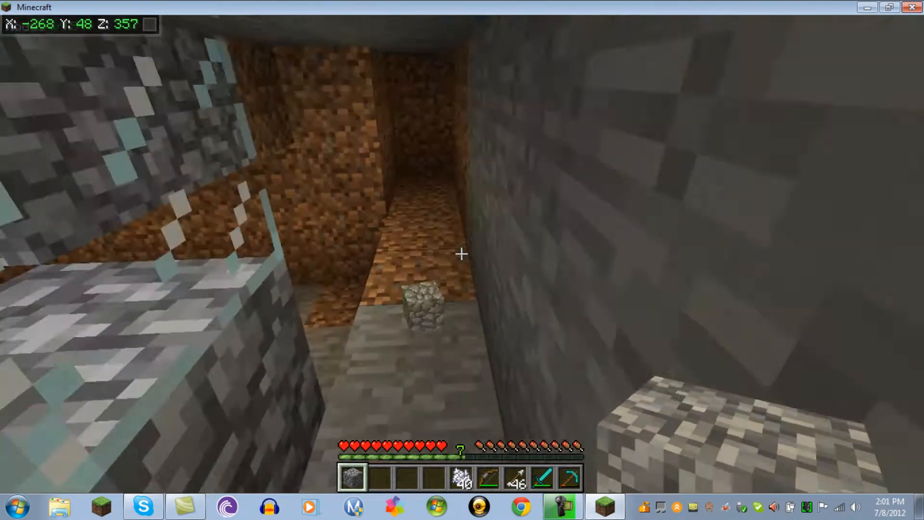
# Enter the 'criticals toggle' command in the Nodus chat console
pyautogui.press('t')
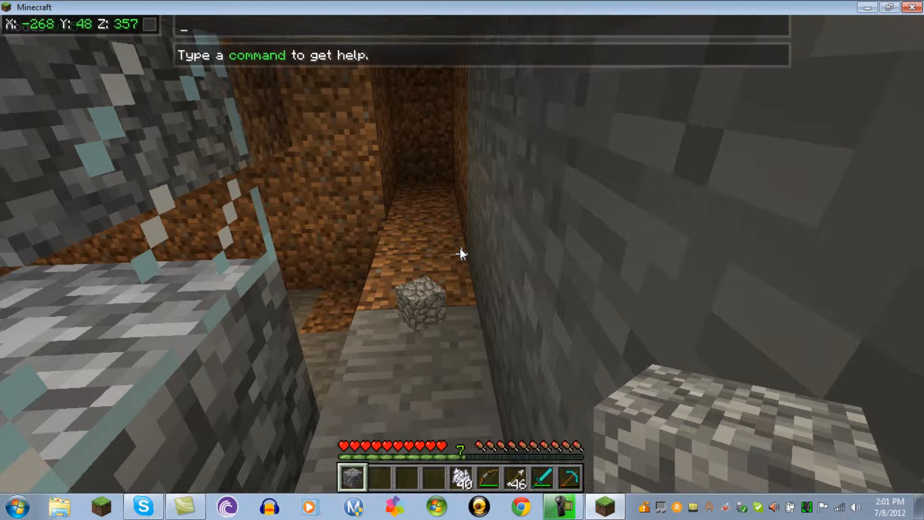
pyautogui.write('b')
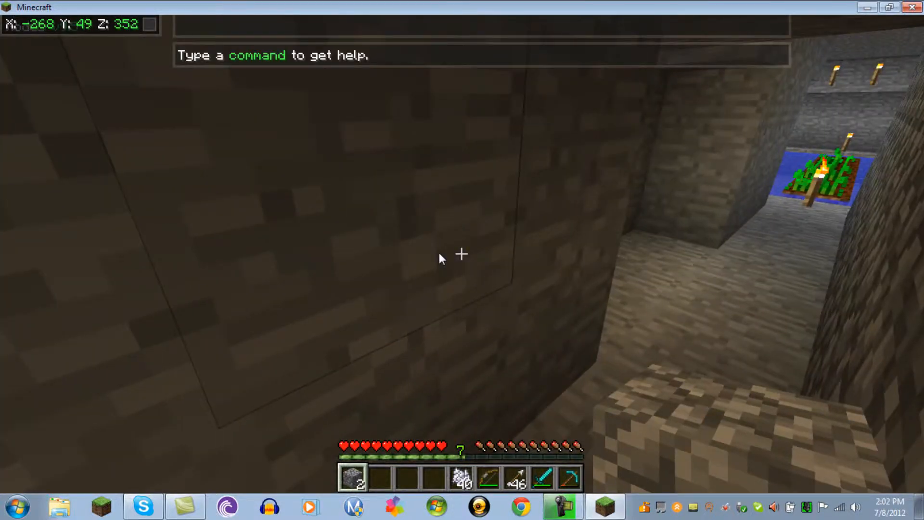
pyautogui.write('cr')
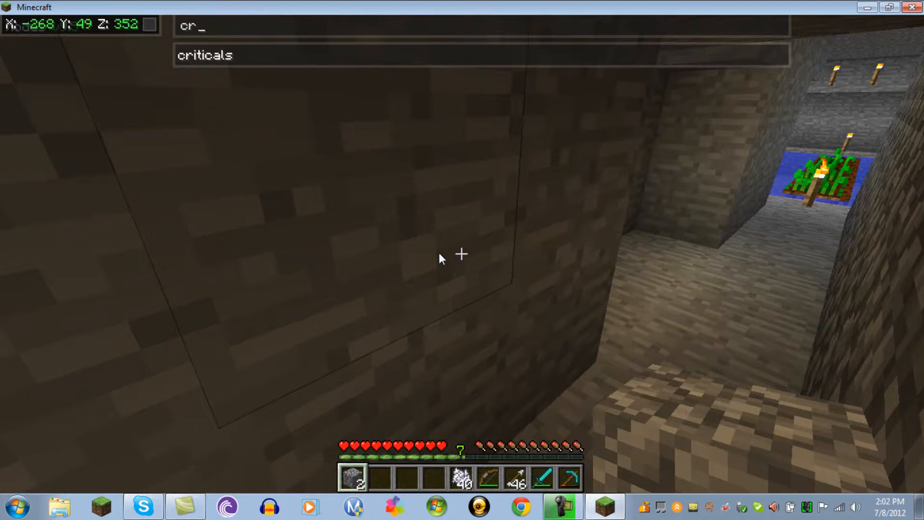
pyautogui.write('i')
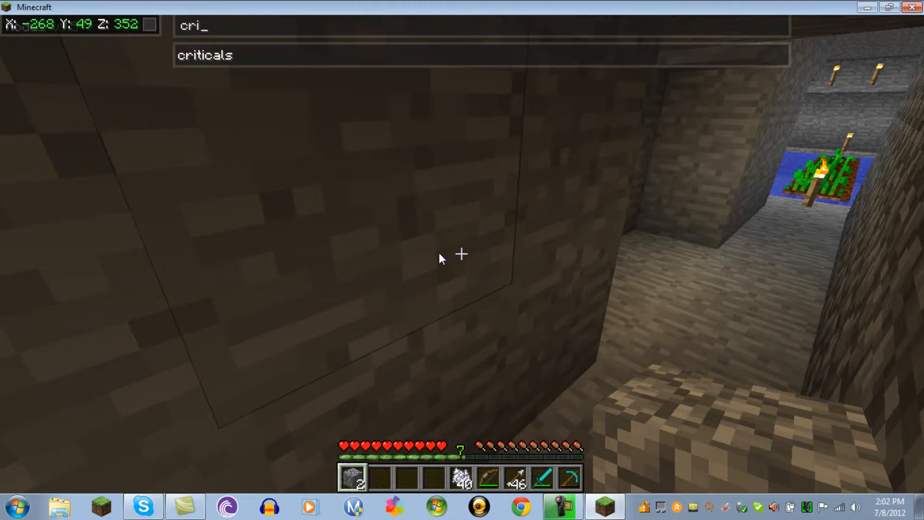
pyautogui.write('ticals t')
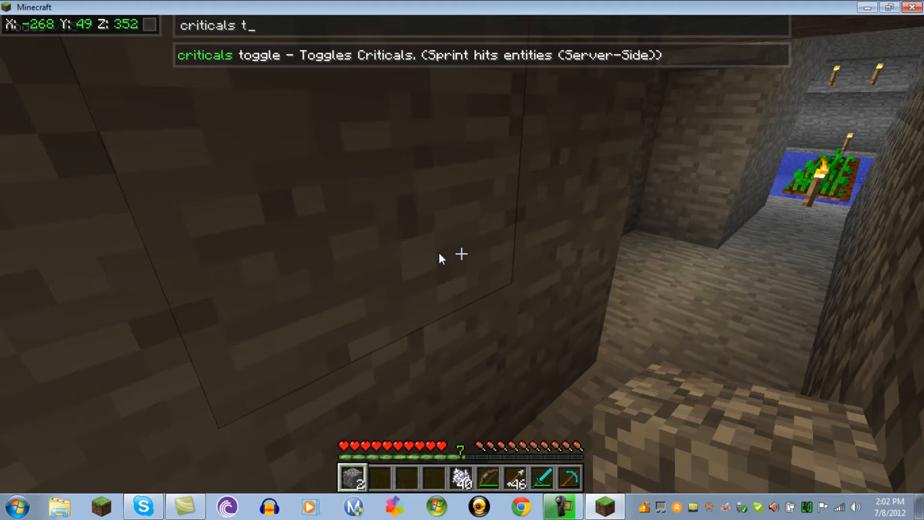
pyautogui.press('Backspace')
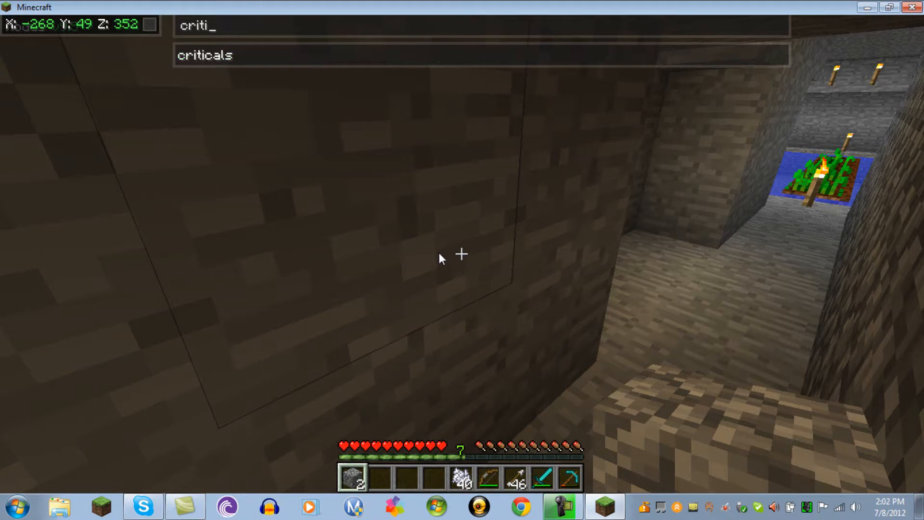